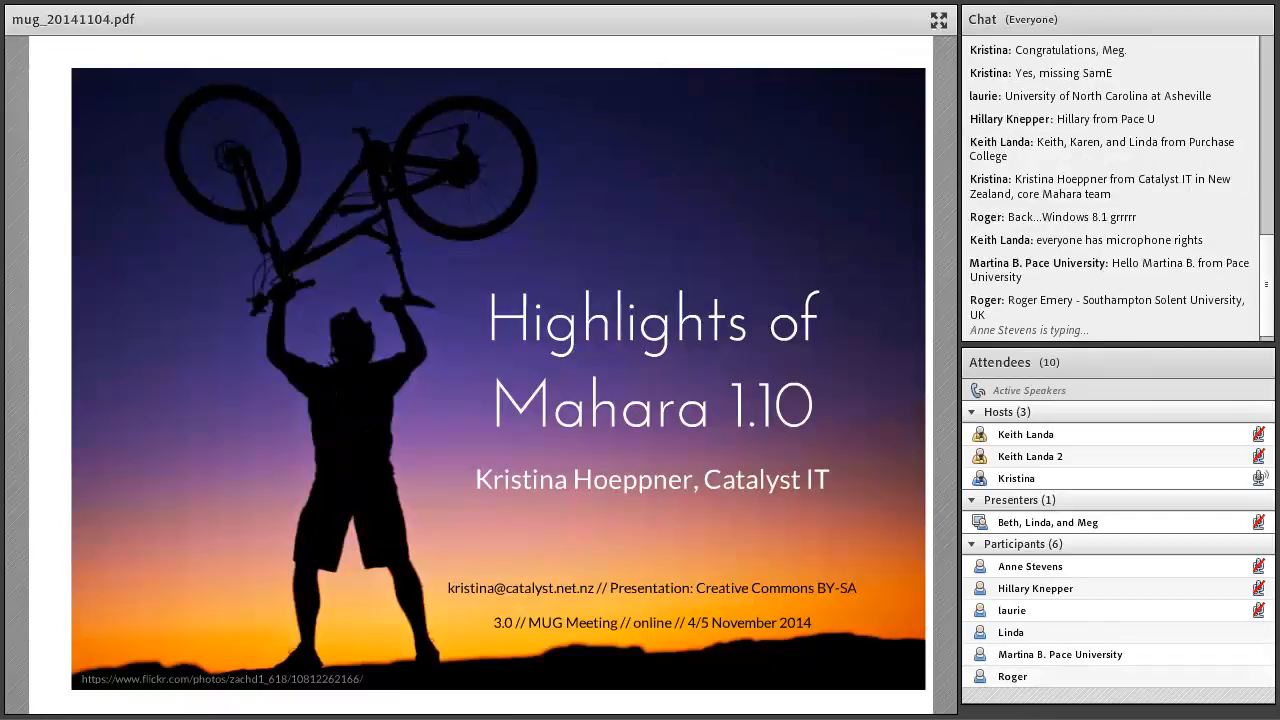
- Scroll the ePortfolio guide PDF down to steps 2 and 3, generating and copying the weblink
scroll("down", 3)
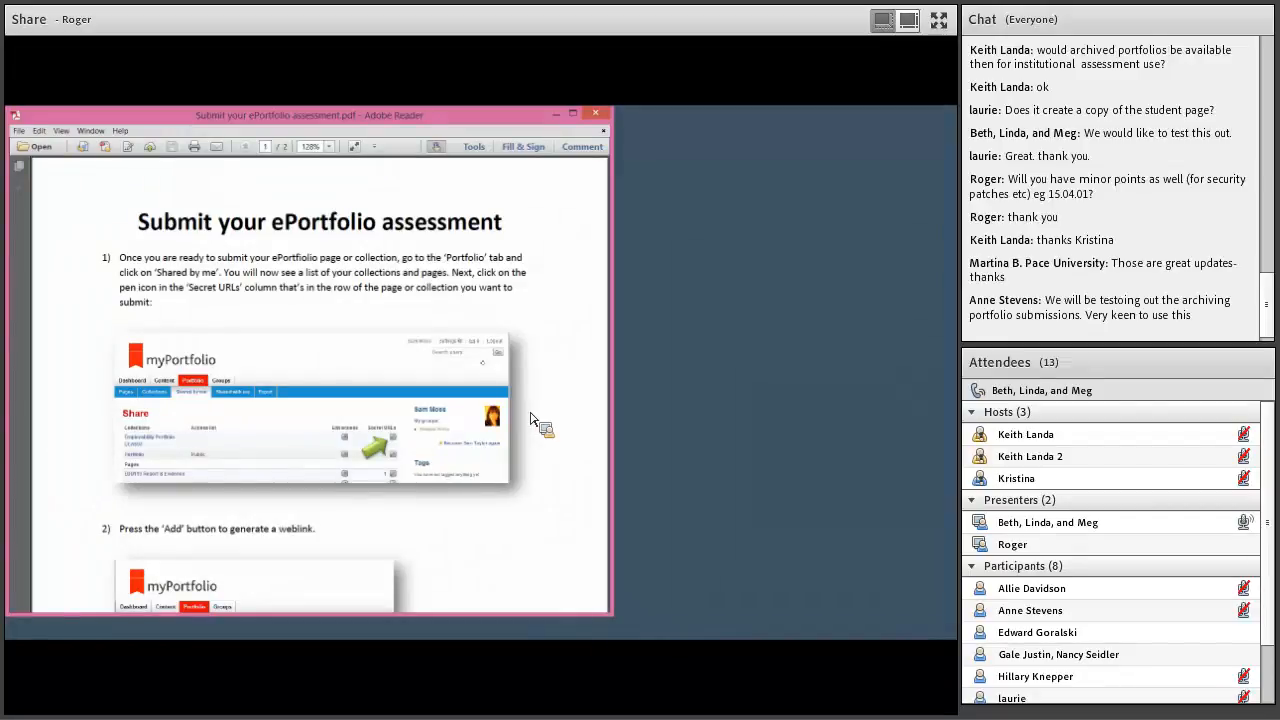
mouse_move(225, 610)
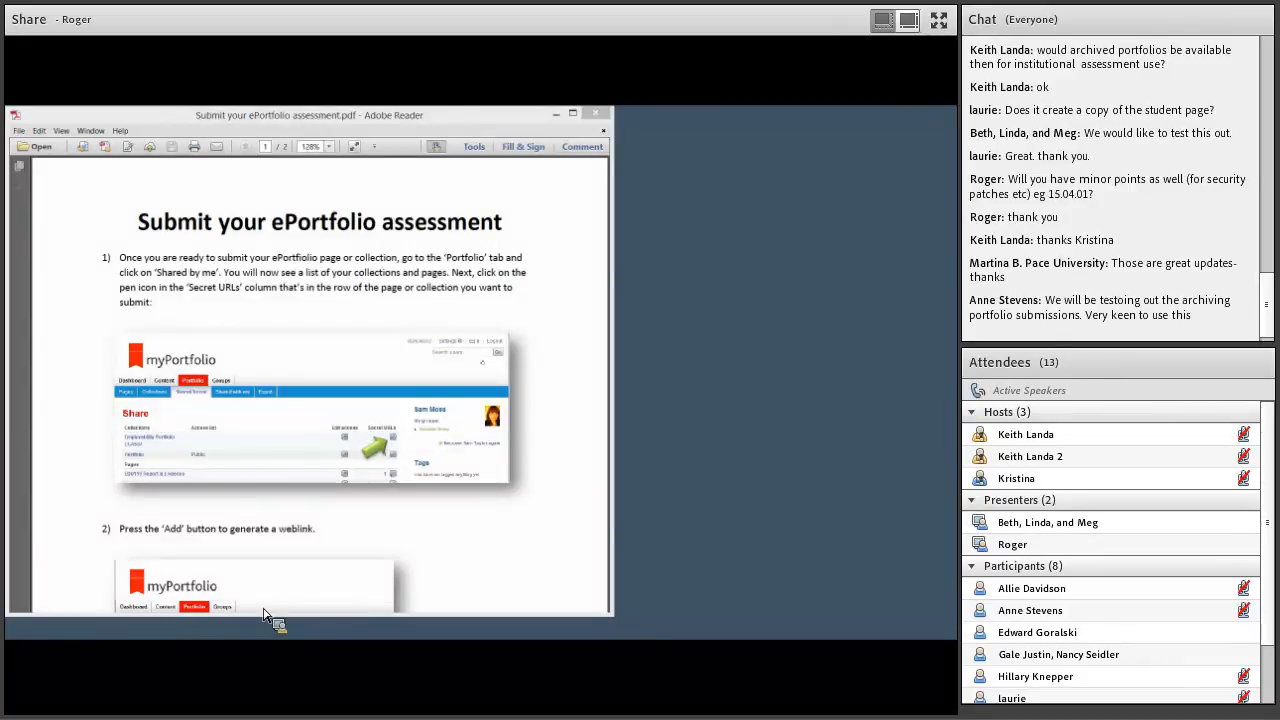
mouse_move(332, 595)
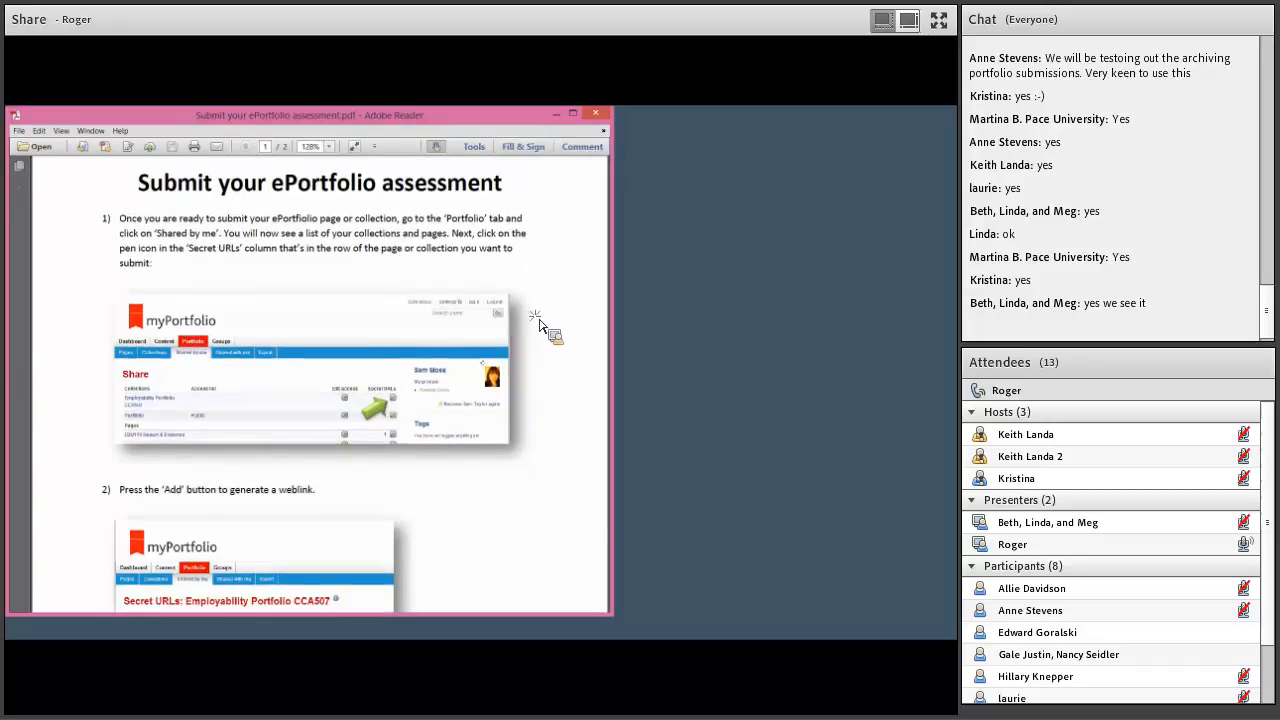
scroll("down", 3)
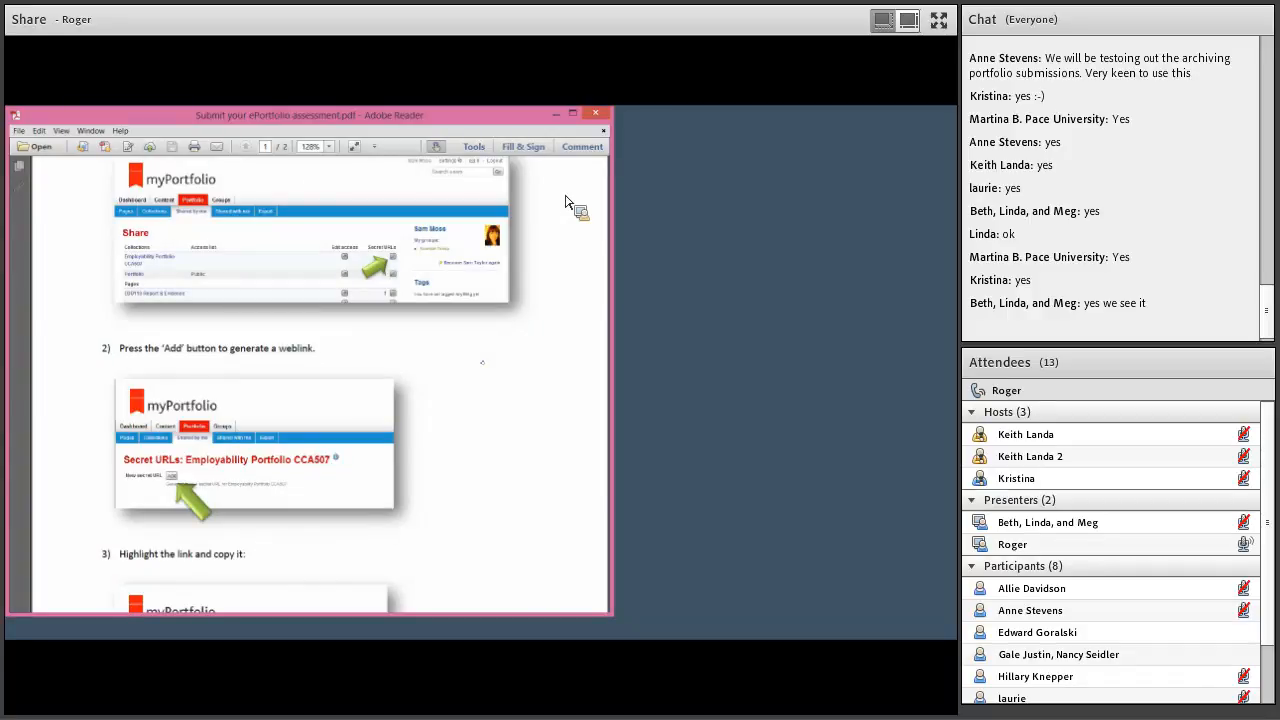
mouse_move(485, 485)
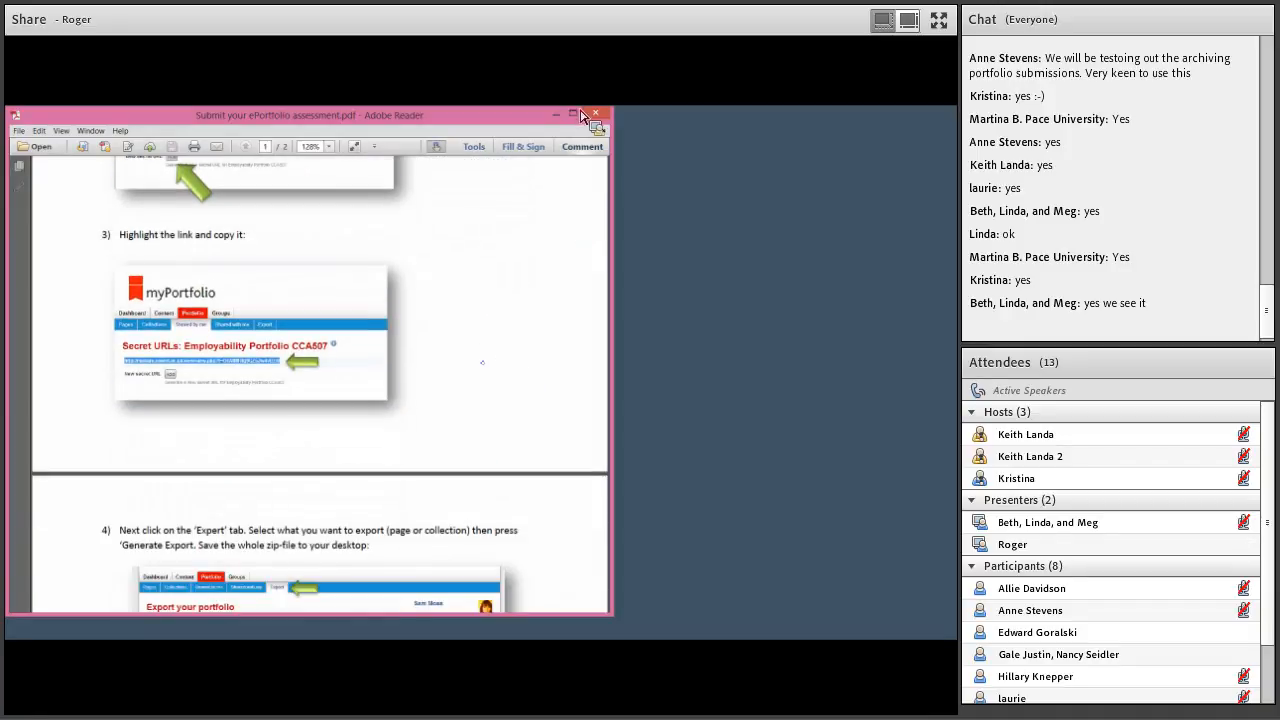
- Scroll the submission guide to page 2, showing steps 5–7 on submitting the assignment
scroll("down", 3)
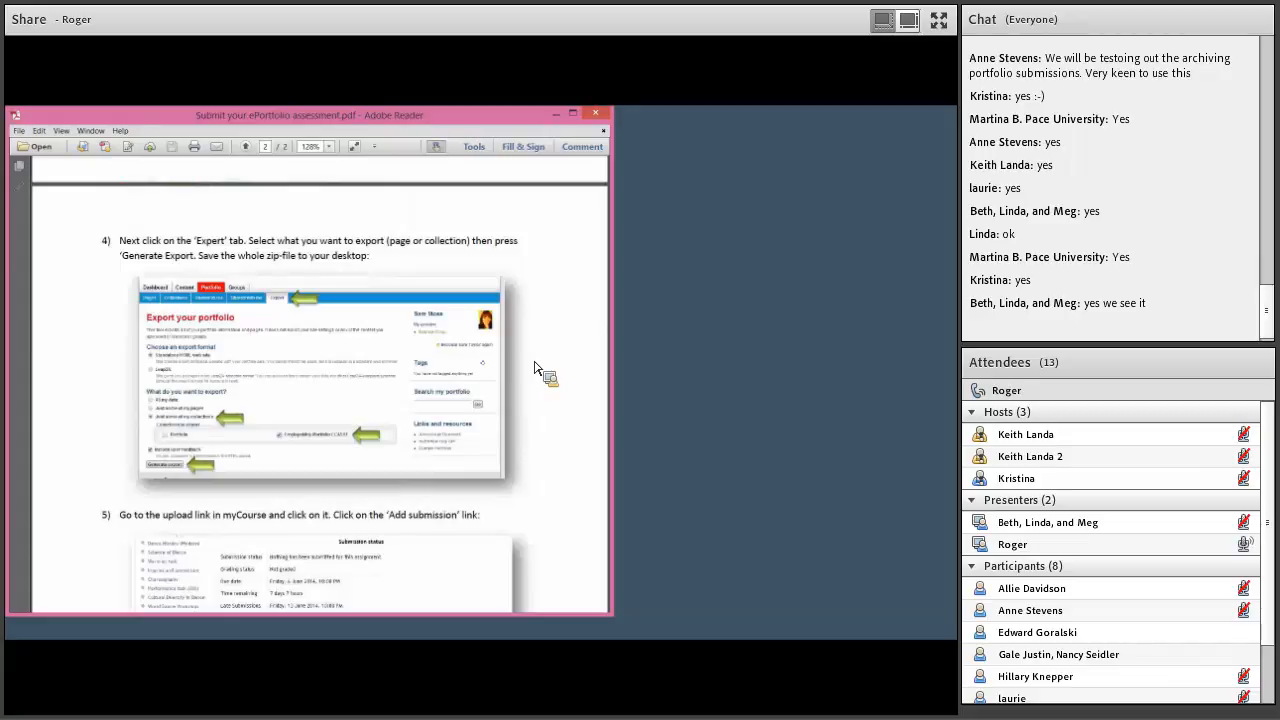
mouse_move(558, 508)
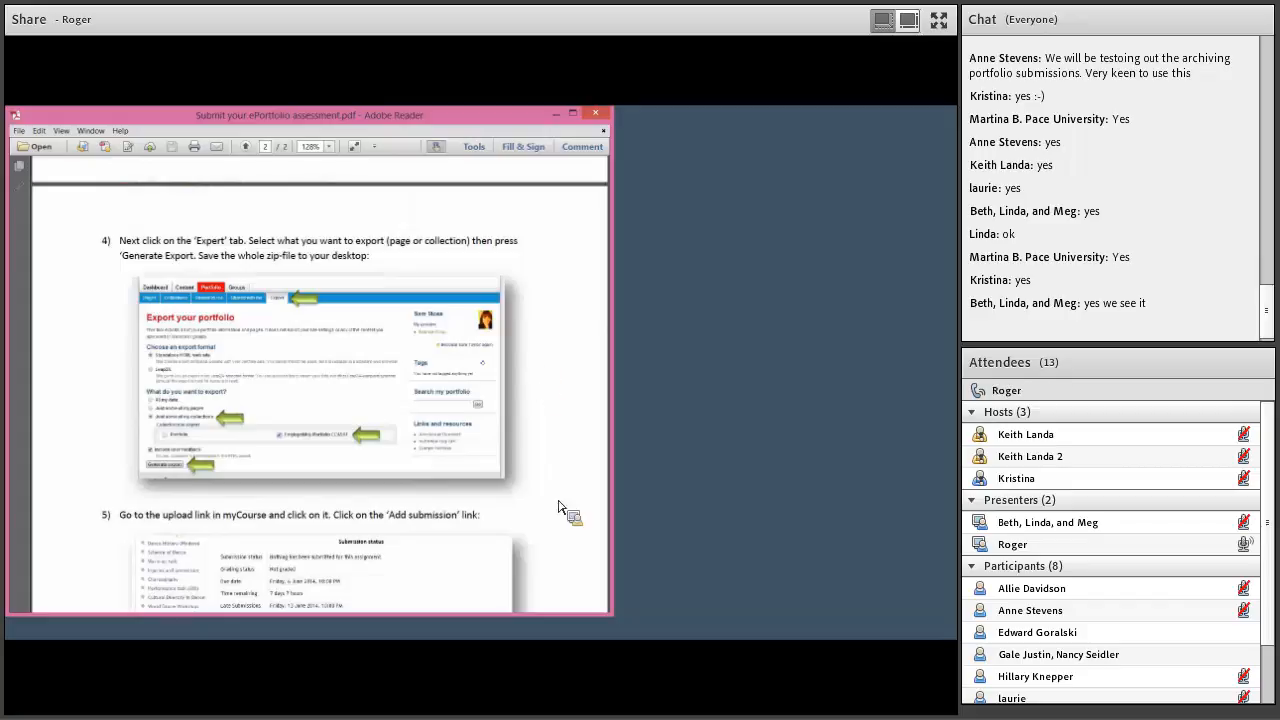
scroll("down", 3)
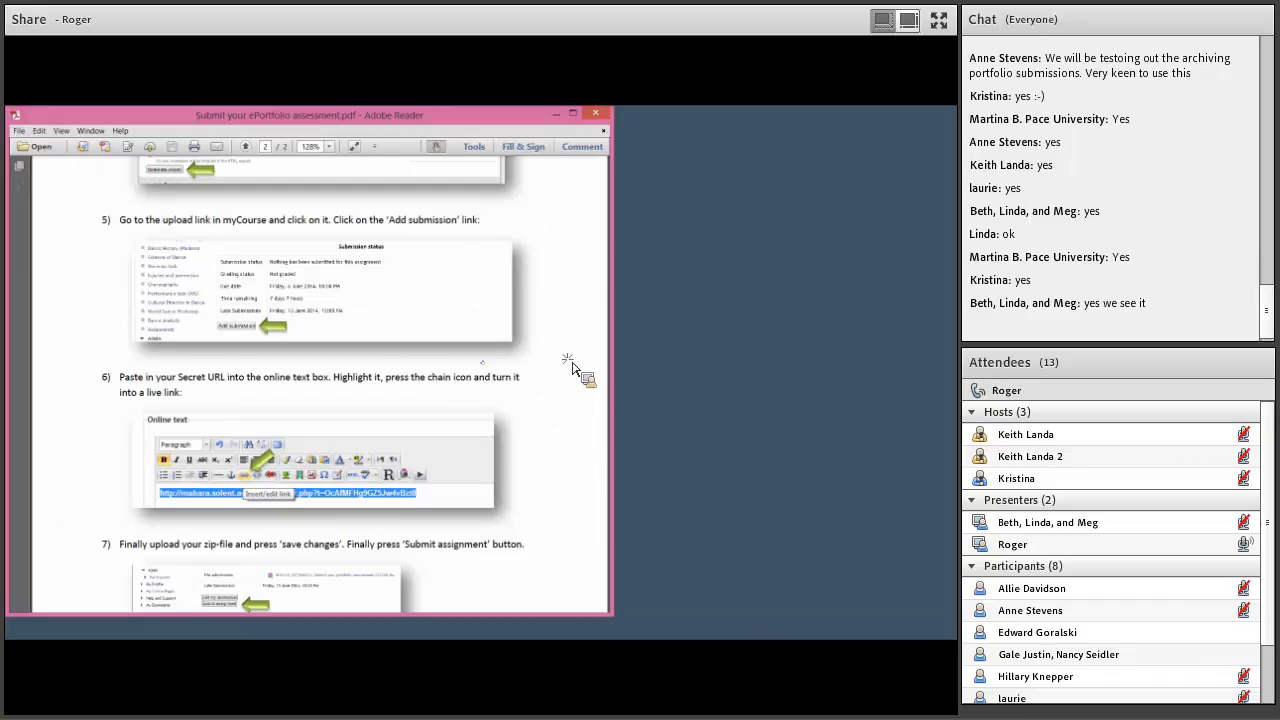
scroll("down", 3)
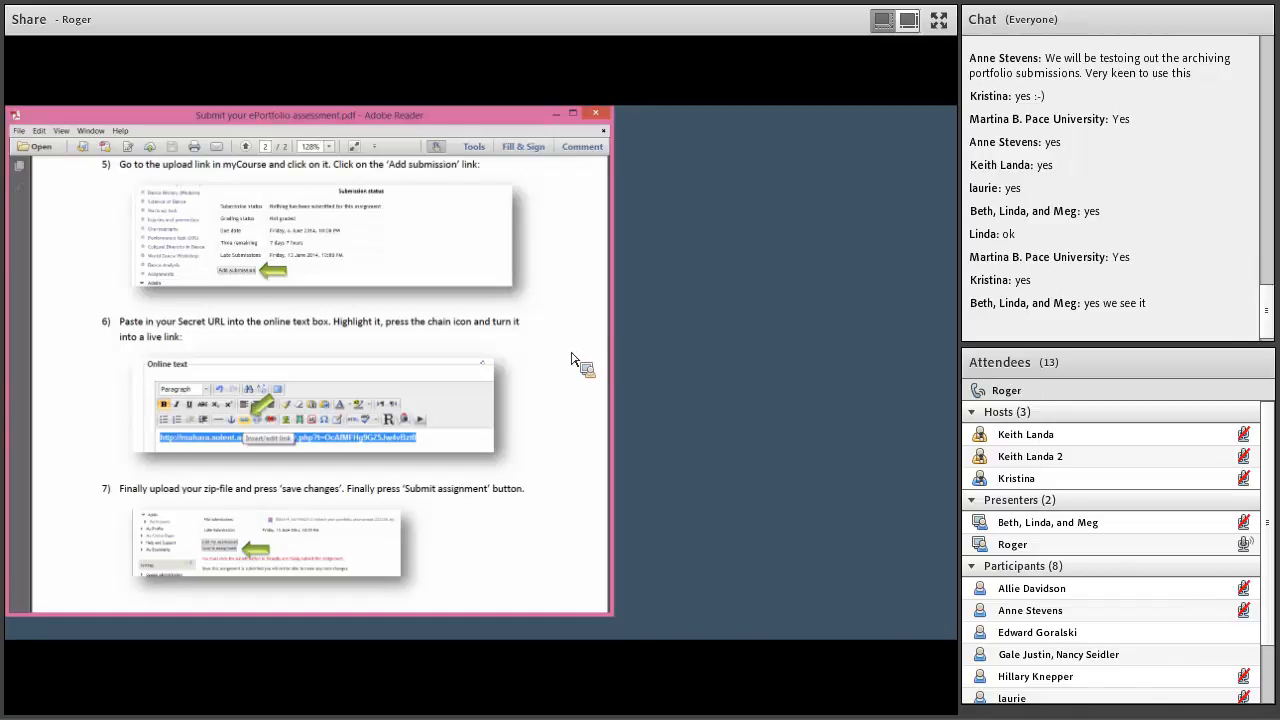
scroll("down", 3)
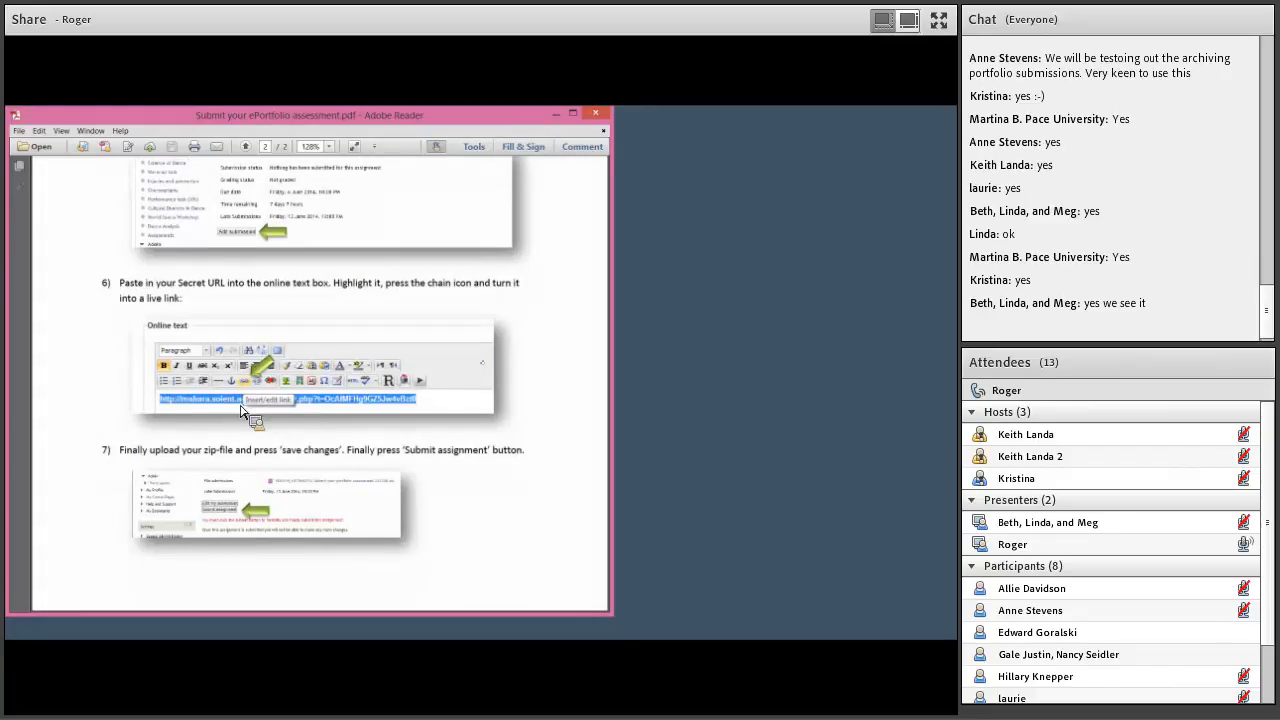
mouse_move(420, 400)
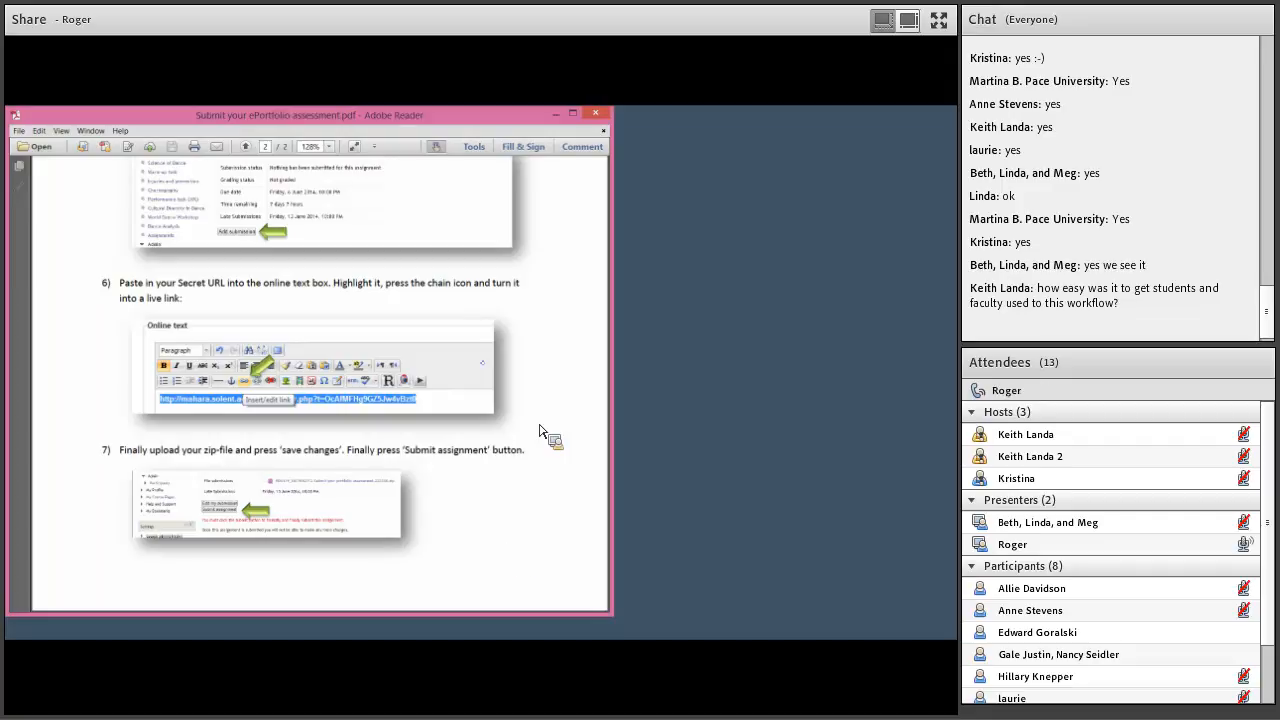
mouse_move(555, 272)
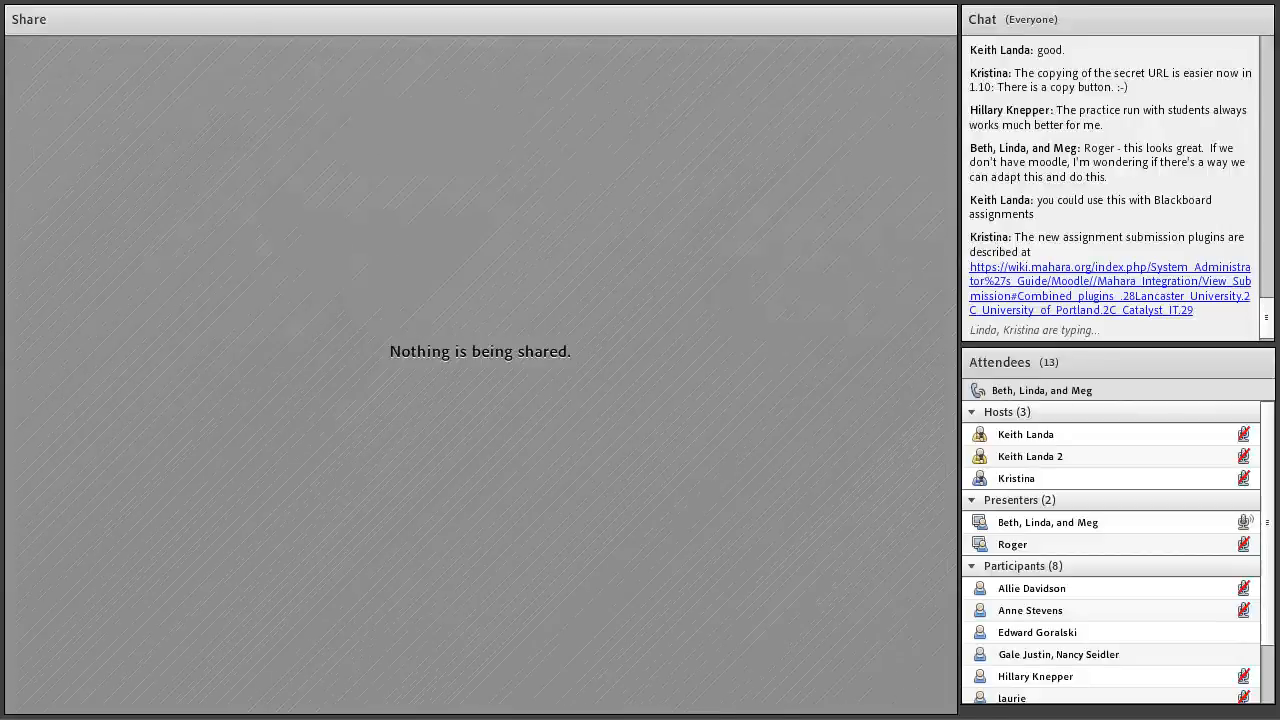
- Scroll down in the Adobe Connect meeting window
scroll("down", 3)
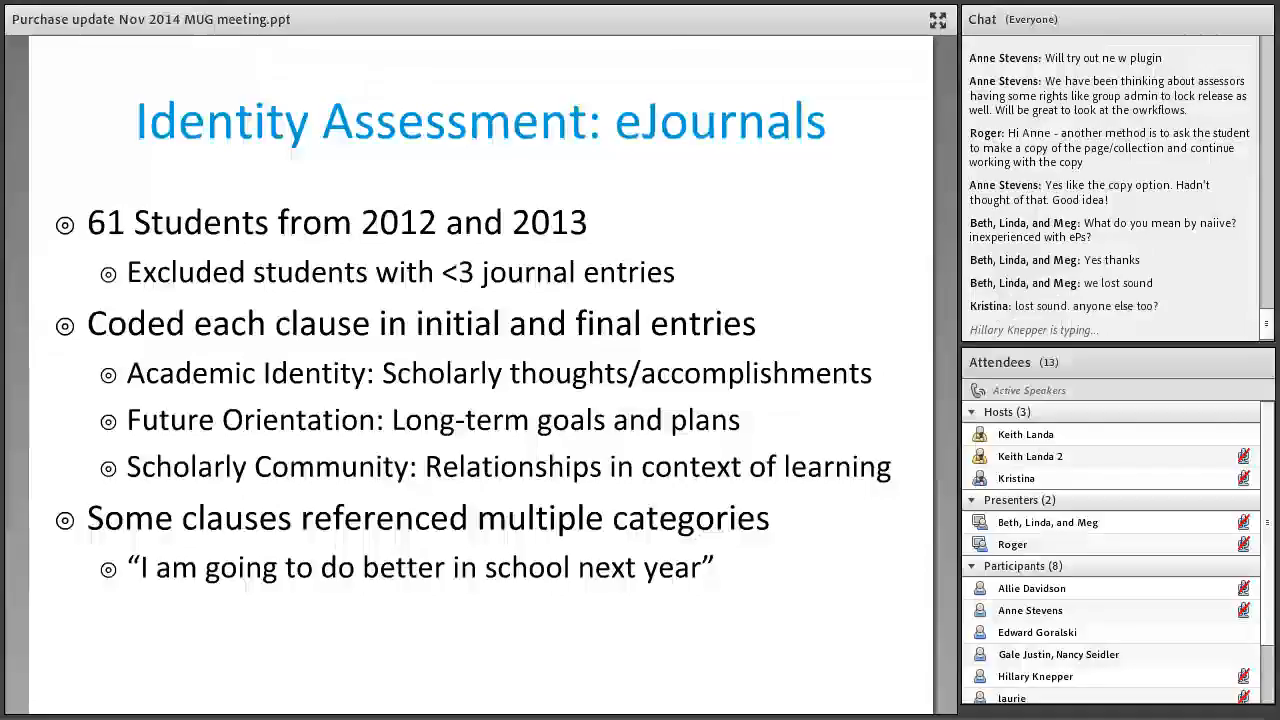
left_click(1031, 588)
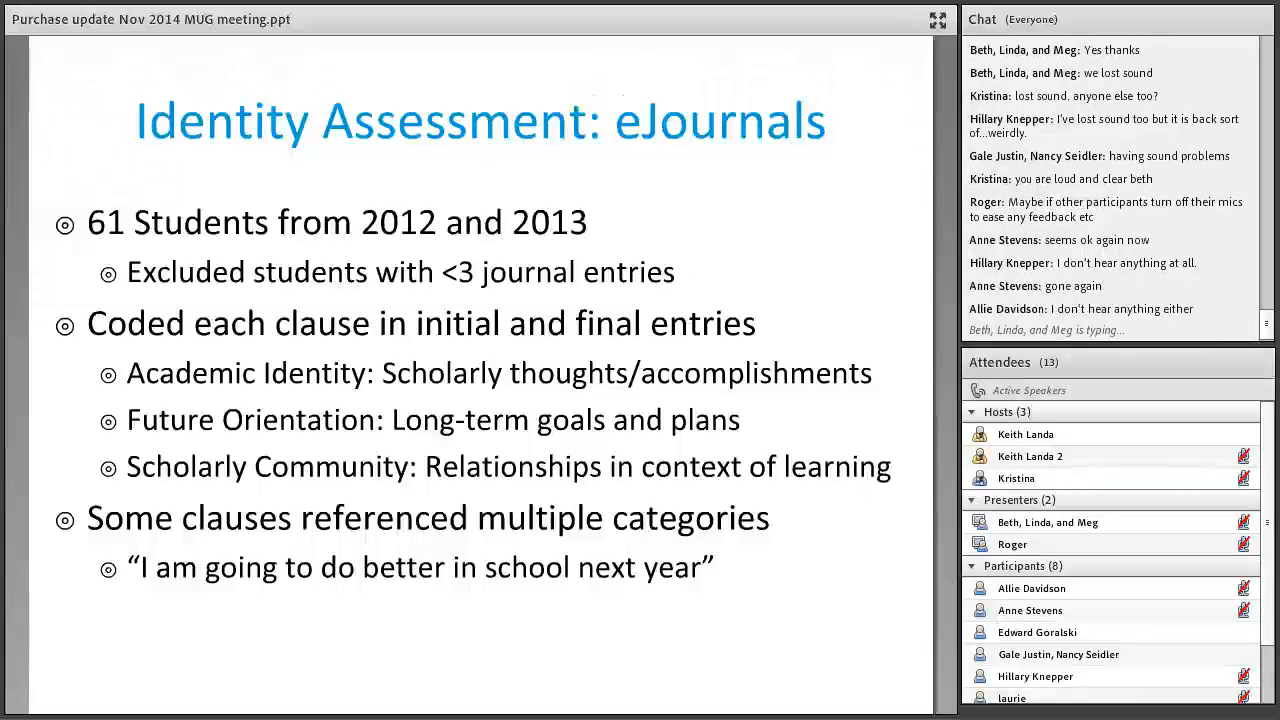
scroll("down", 3)
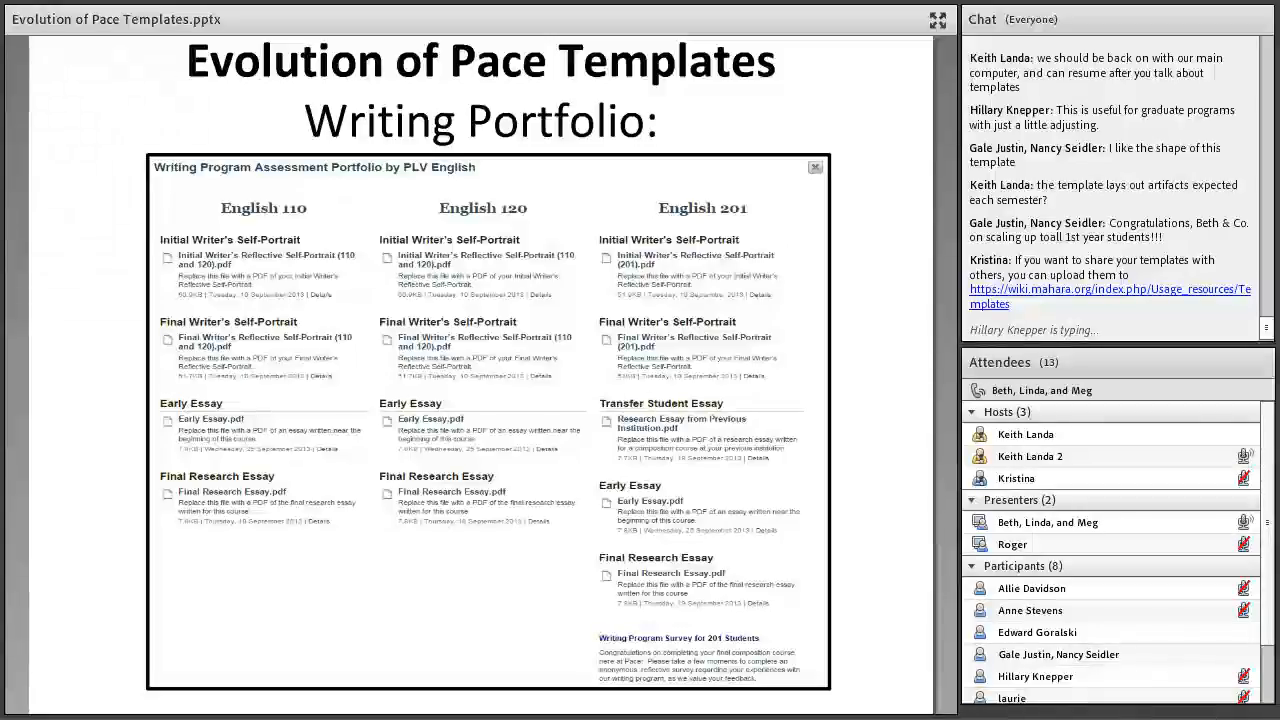
- Scroll down while the Writing Portfolio template slide stays shared
scroll("down", 3)
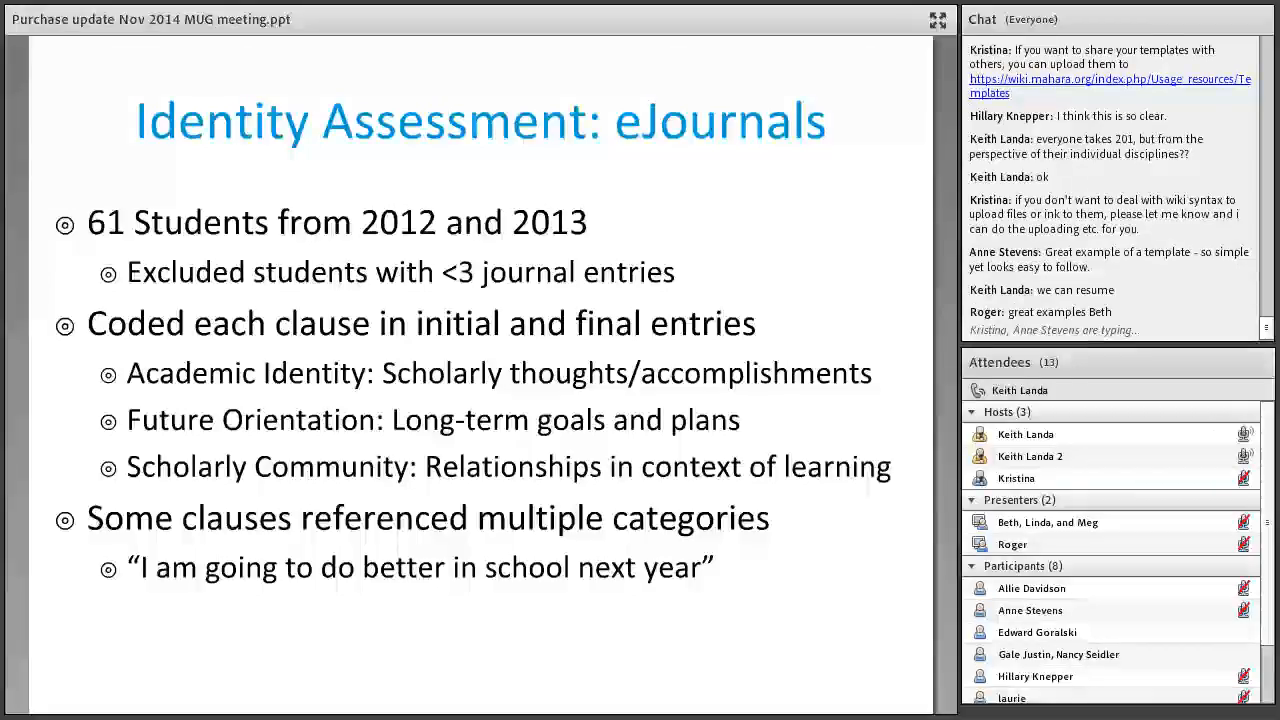
- Scroll down while sharing the Purchase update Nov 2014 MUG meeting deck
scroll("down", 3)
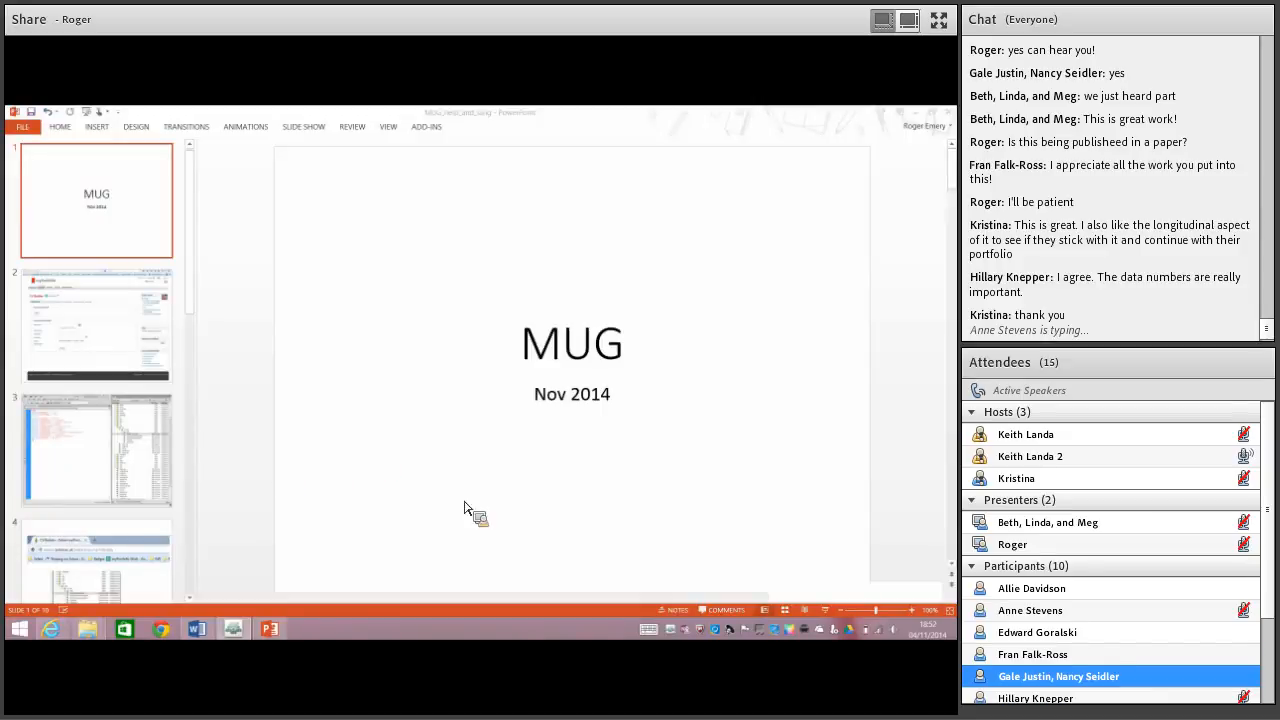
mouse_move(872, 463)
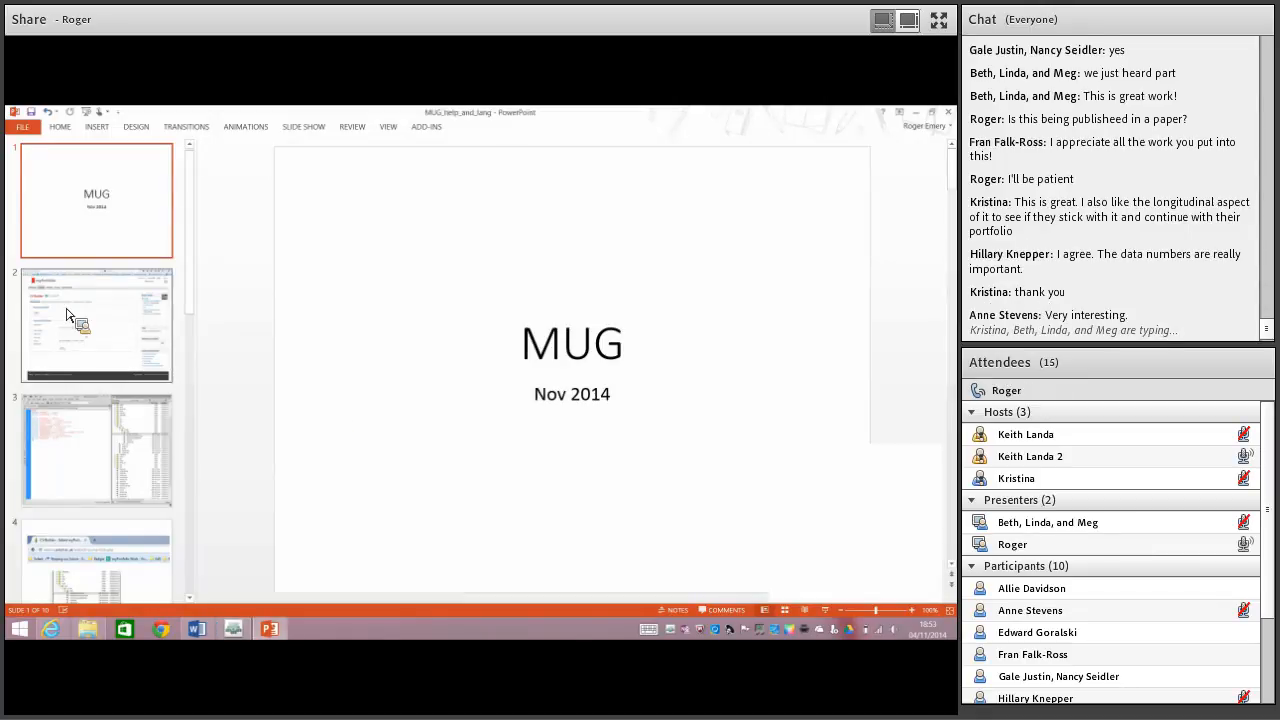
left_click(96, 324)
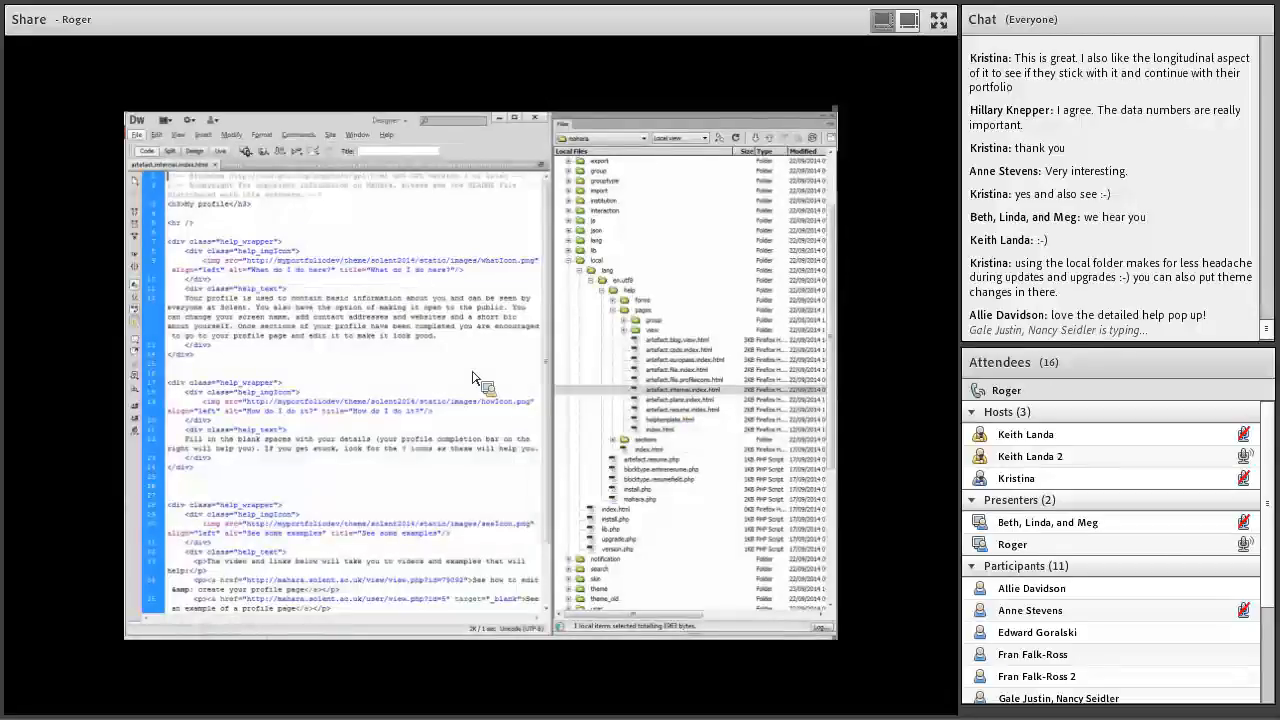
mouse_move(480, 370)
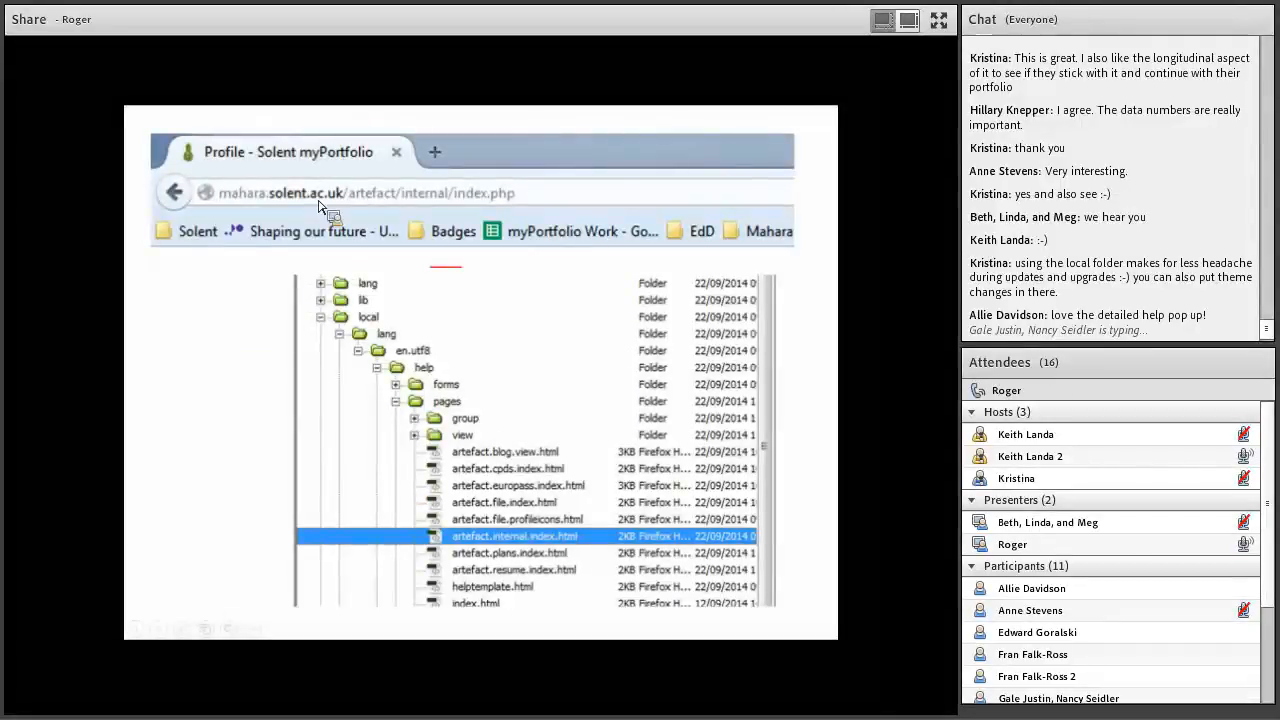
mouse_move(488, 195)
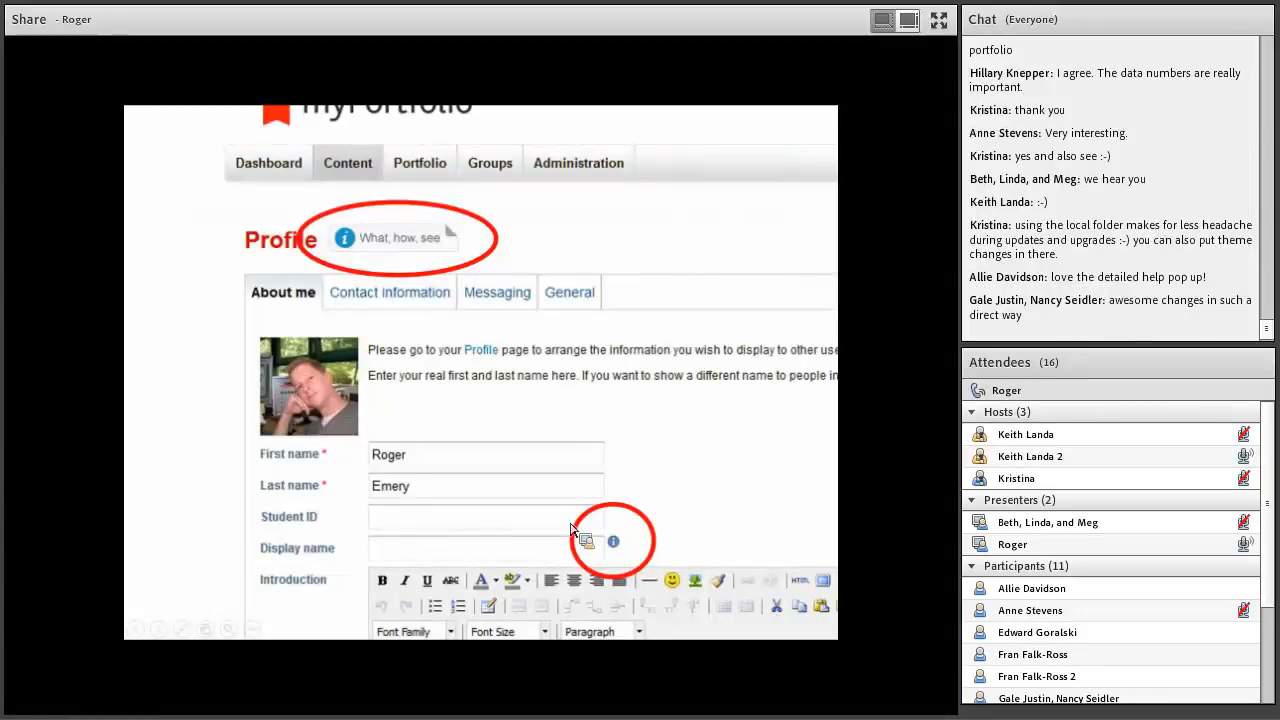
mouse_move(565, 565)
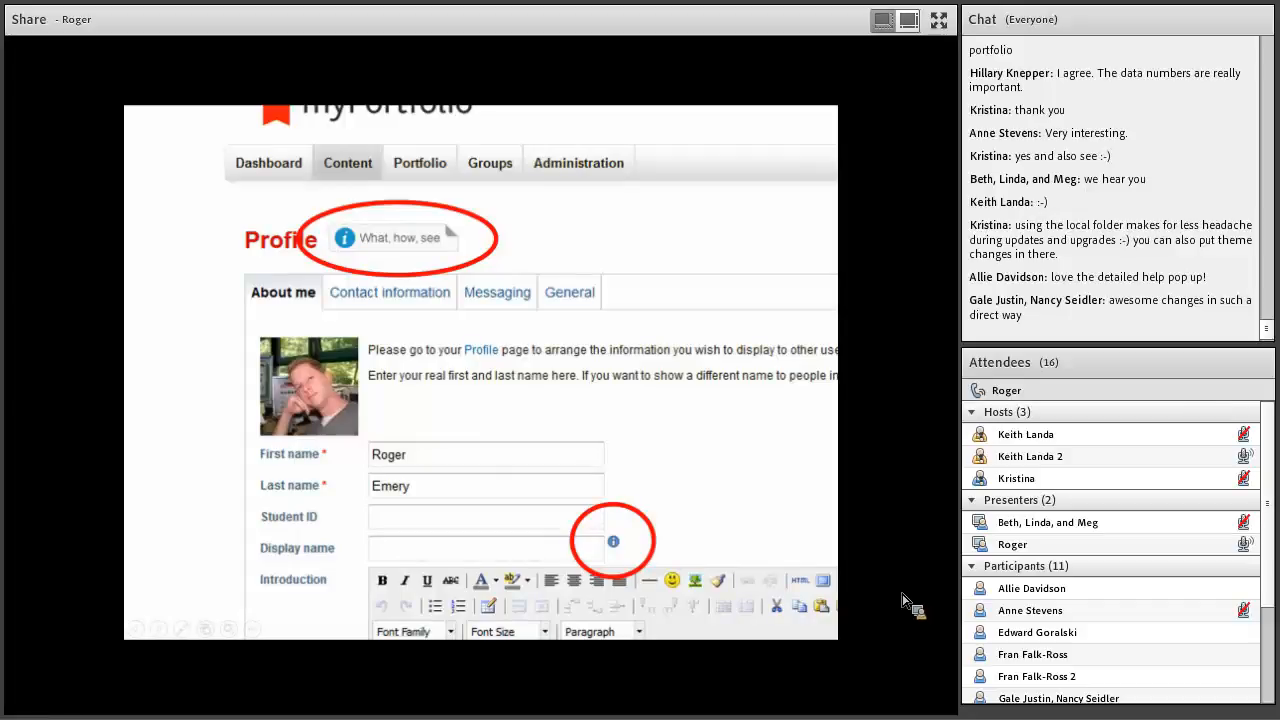
mouse_move(622, 527)
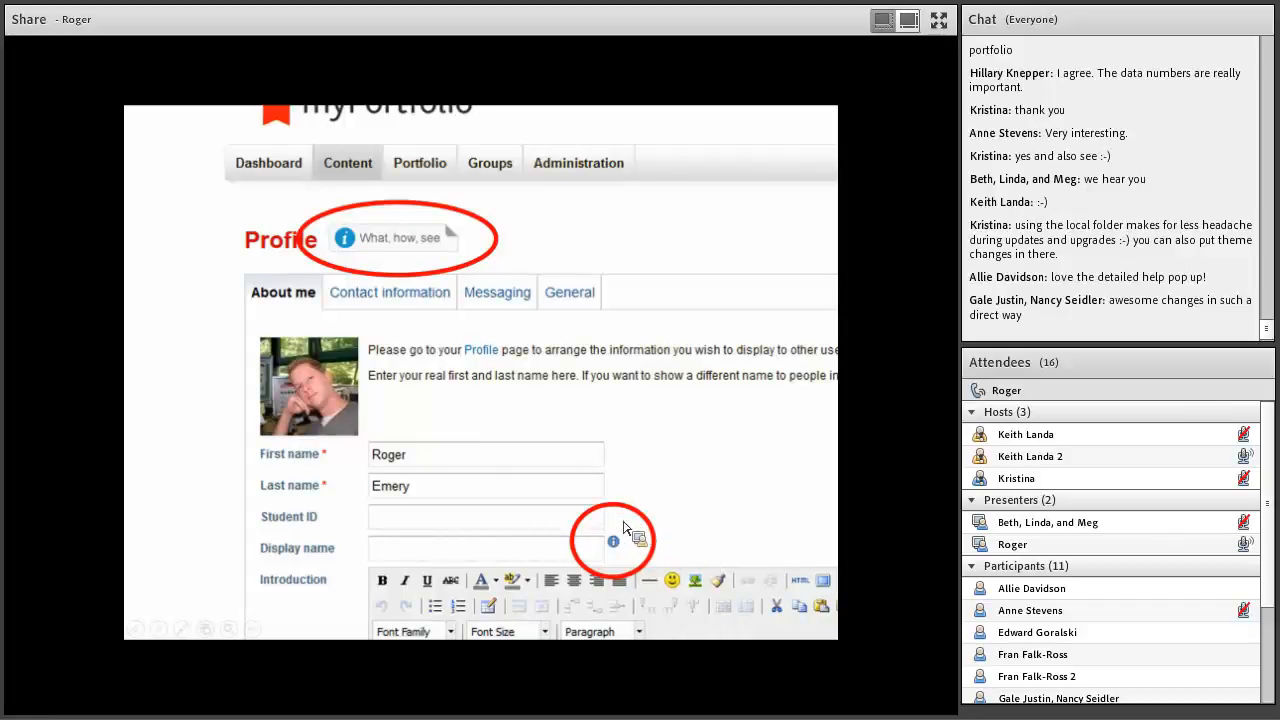
mouse_move(623, 552)
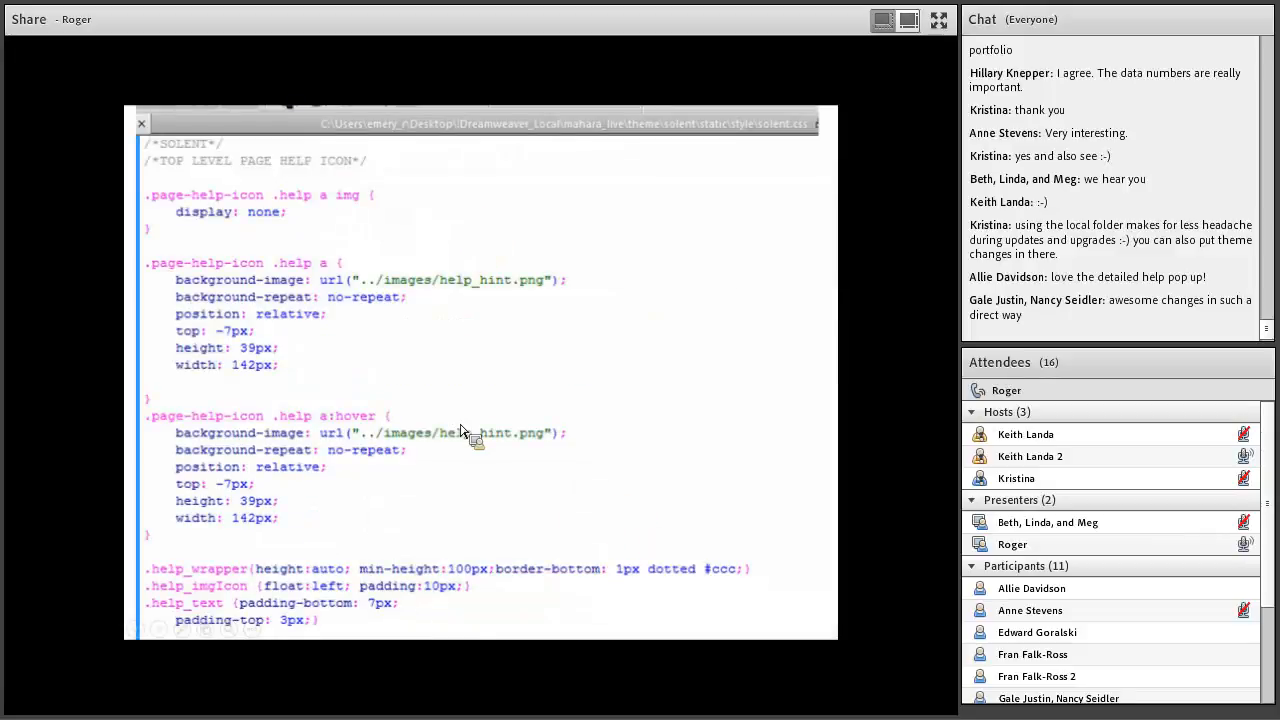
mouse_move(205, 220)
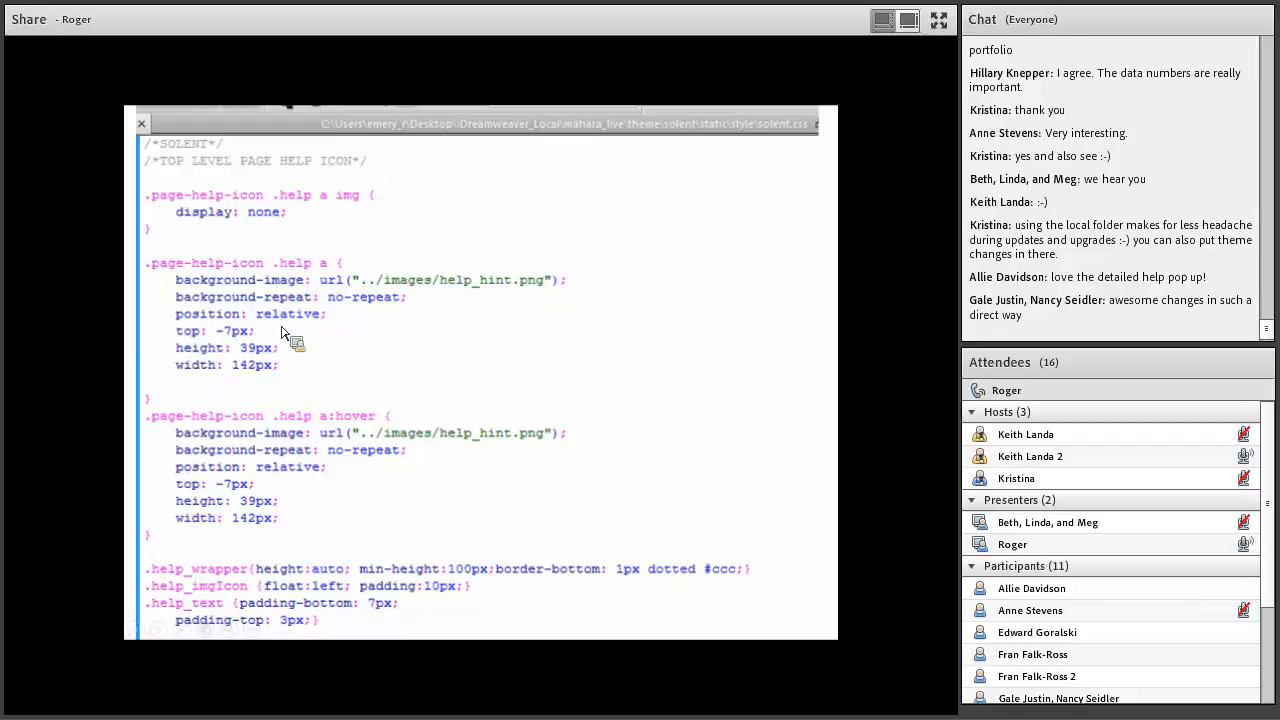
mouse_move(308, 356)
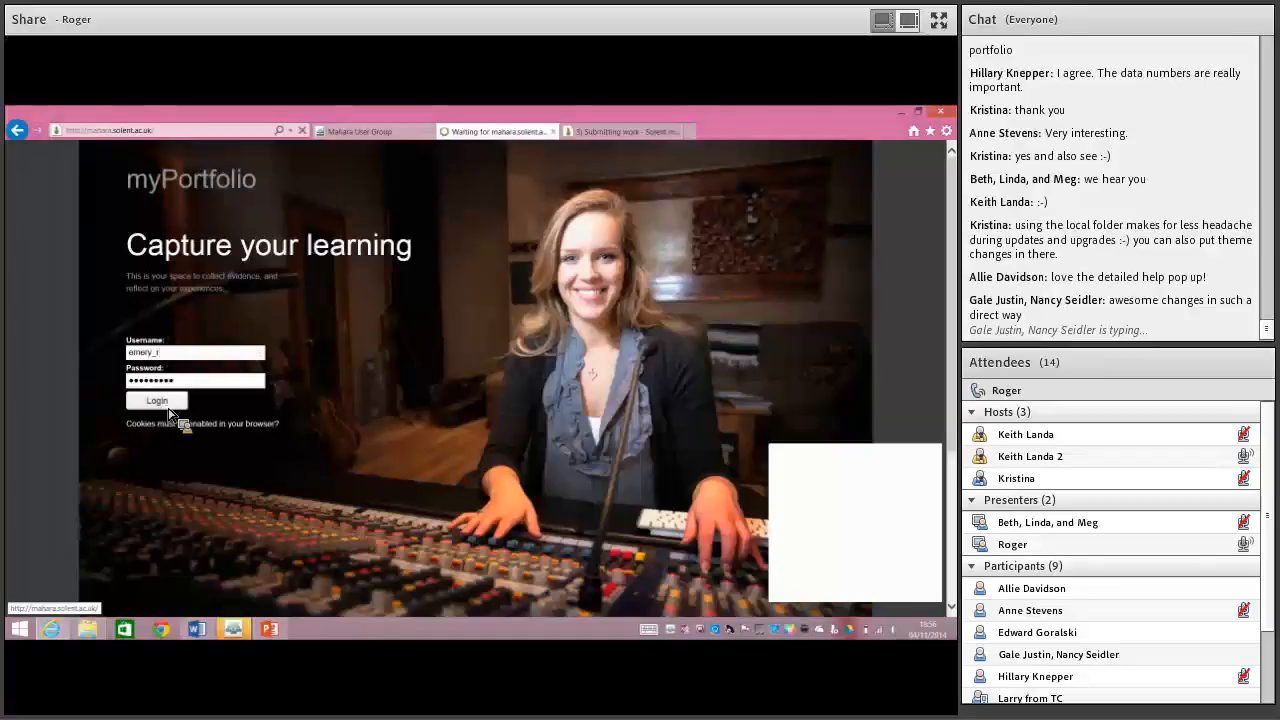
- Log in to myPortfolio to reach the Dashboard with its Welcome section
left_click(156, 400)
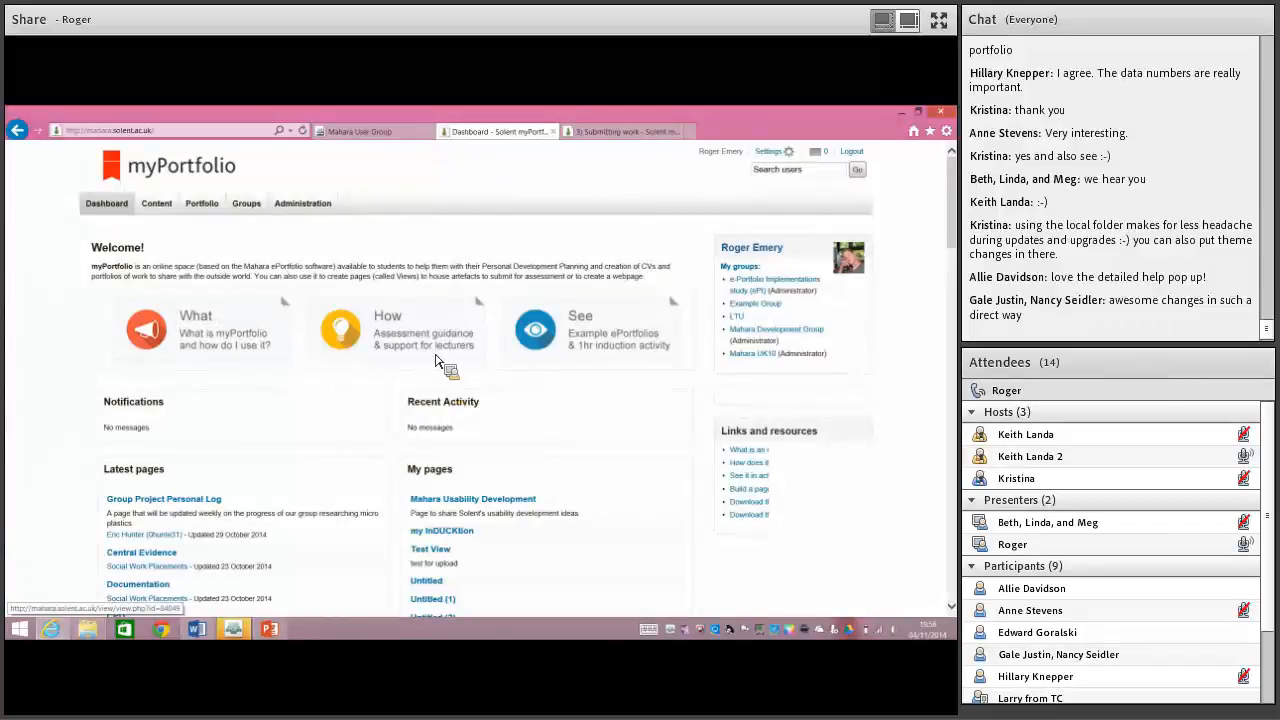
- Go to the Profile content page and close its customised help pop-up
left_click(156, 203)
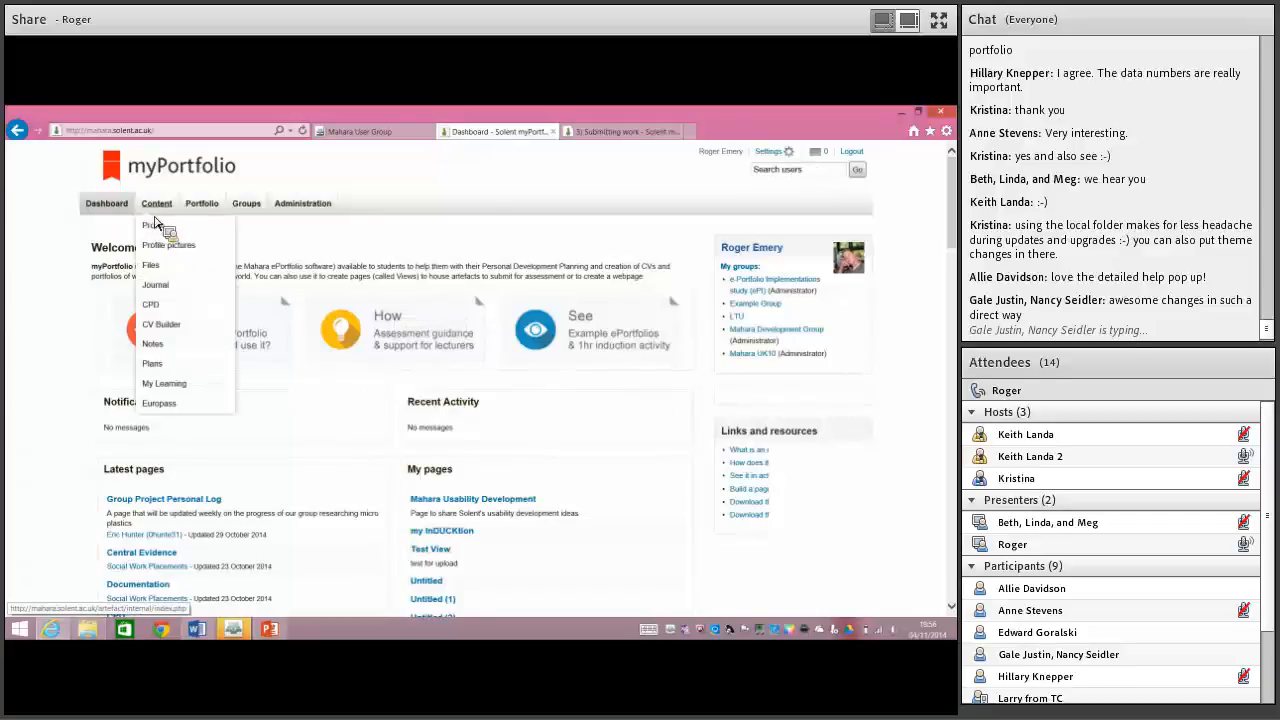
left_click(153, 225)
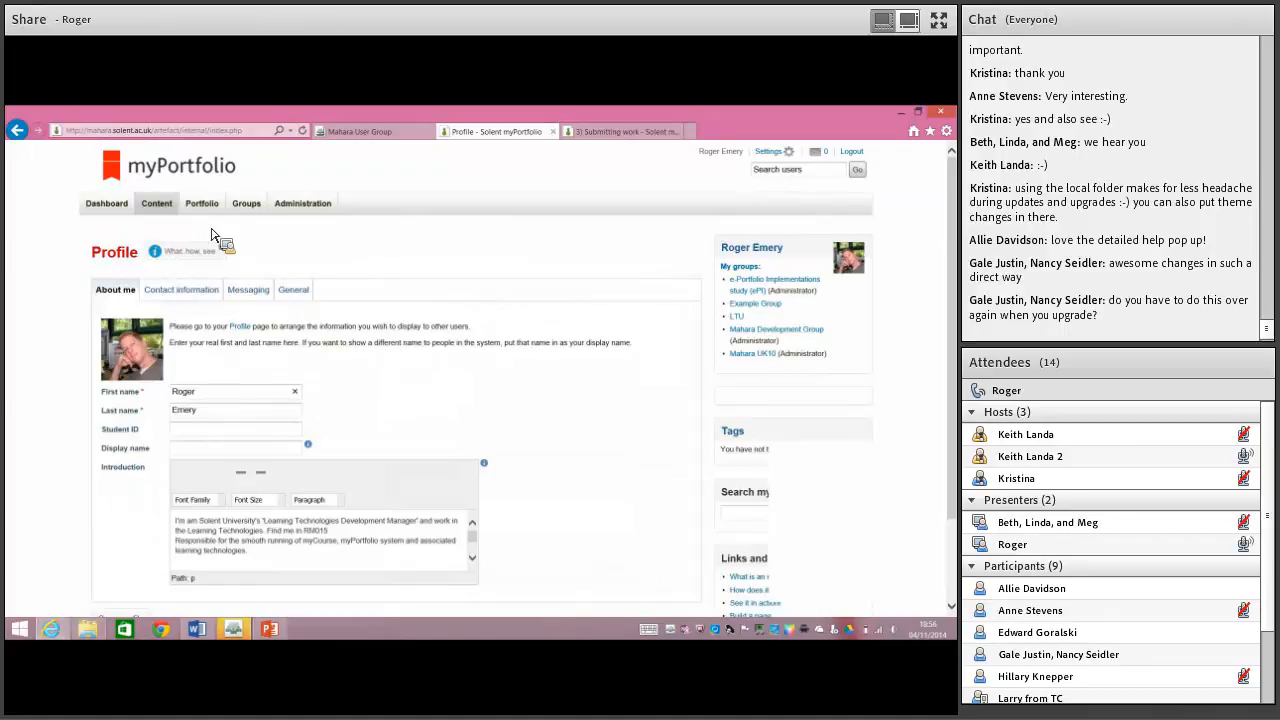
left_click(154, 251)
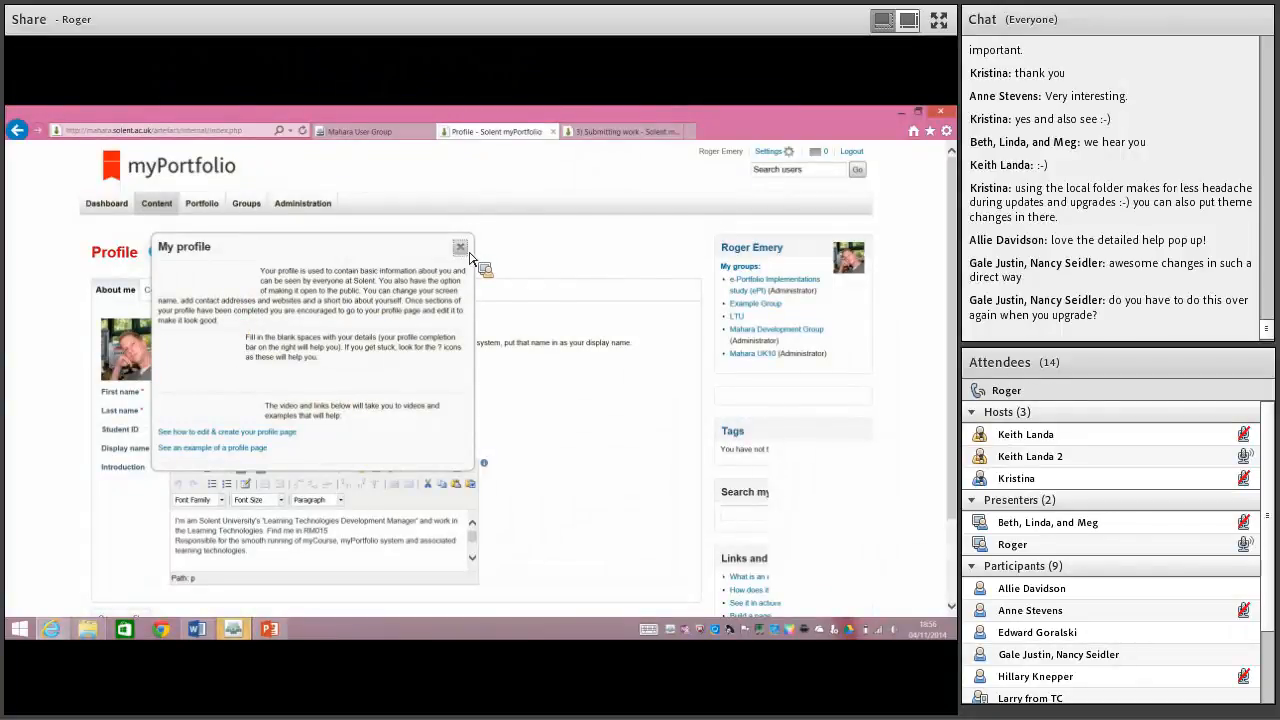
left_click(459, 247)
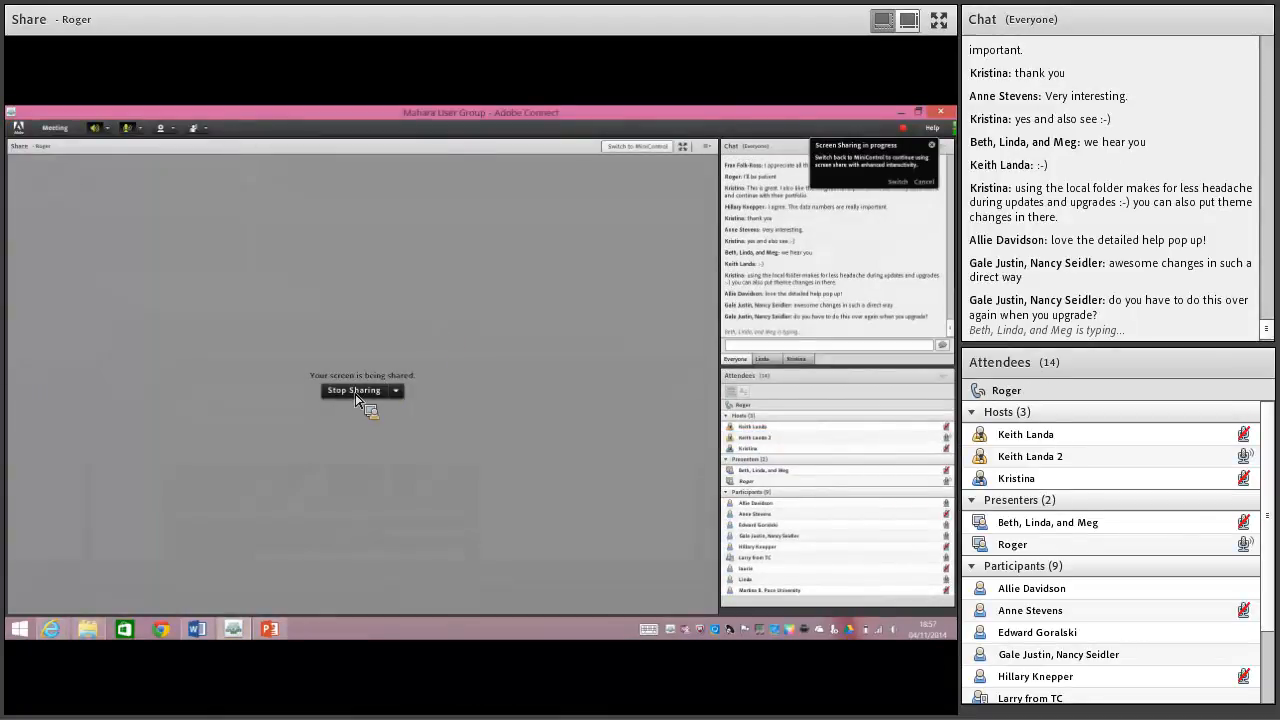
- End sharing Roger's screen in the Share pod, leaving nothing shared
left_click(354, 390)
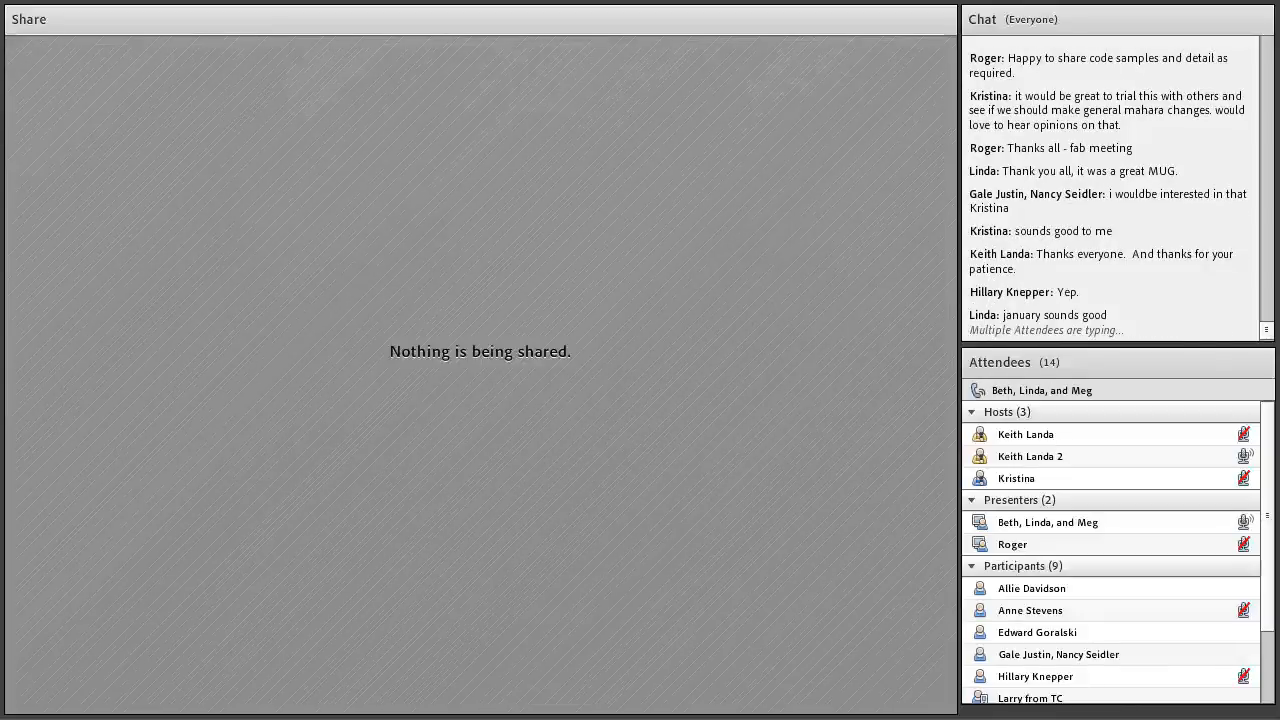
scroll("down", 3)
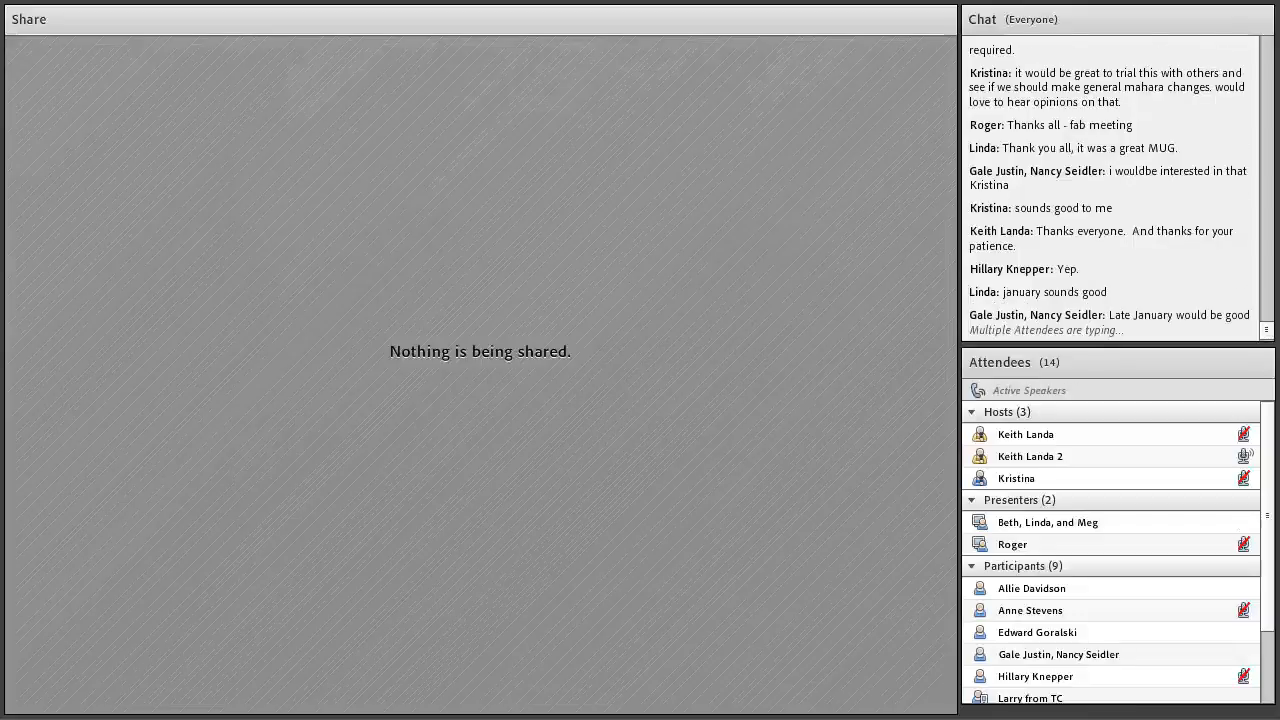